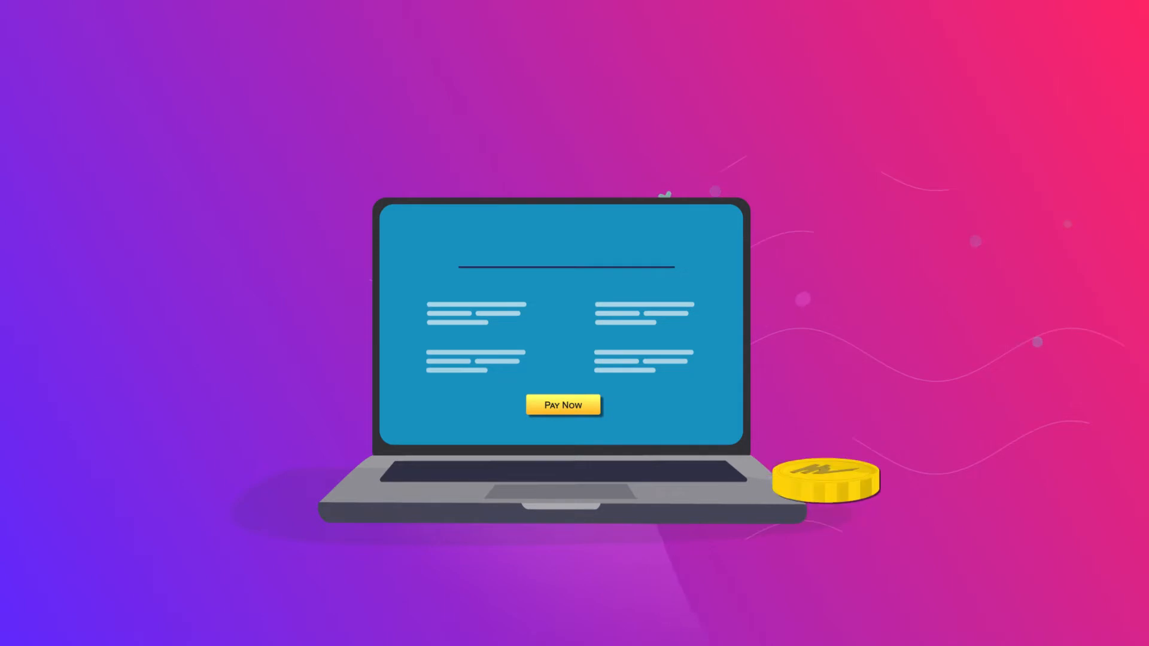
Step: Choose Friend/Colleague as the referral source on the event registration form
left_click(562, 404)
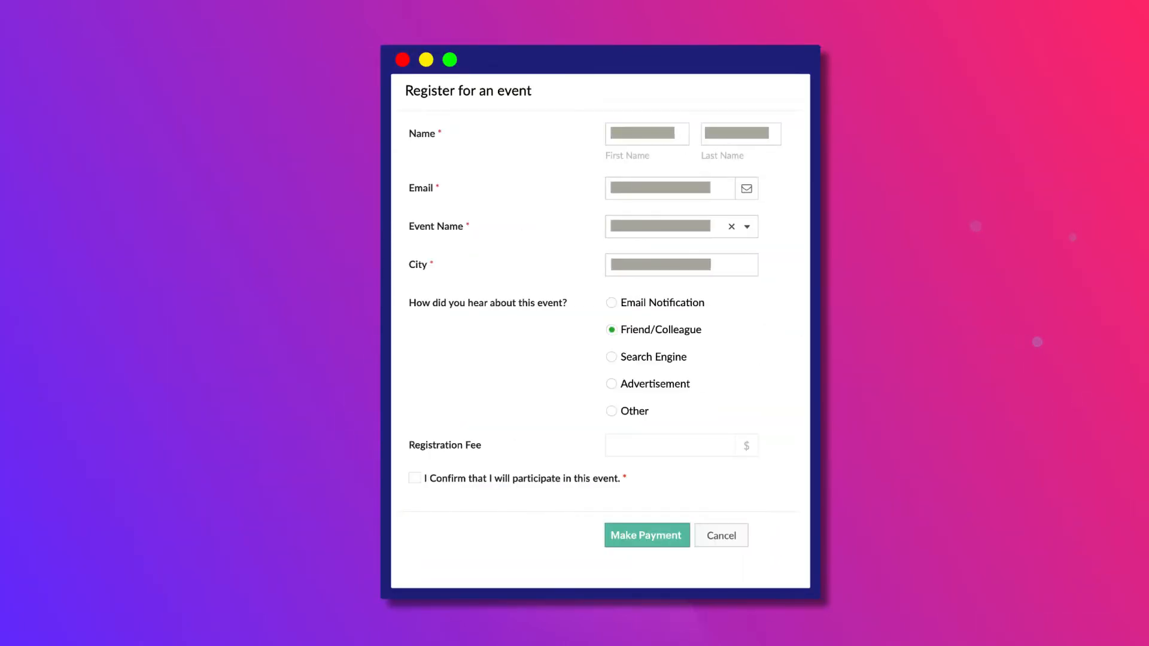
Step: Fill the order form with name, email, phone, Home Delivery and two Items rows
left_click(414, 477)
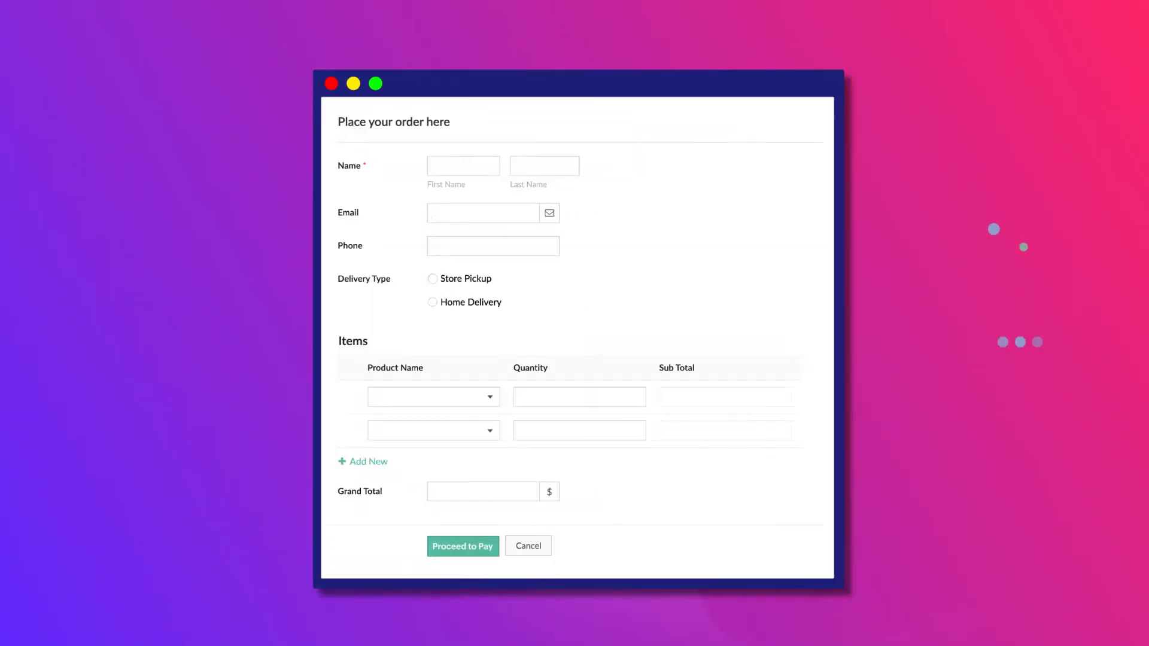
left_click(432, 302)
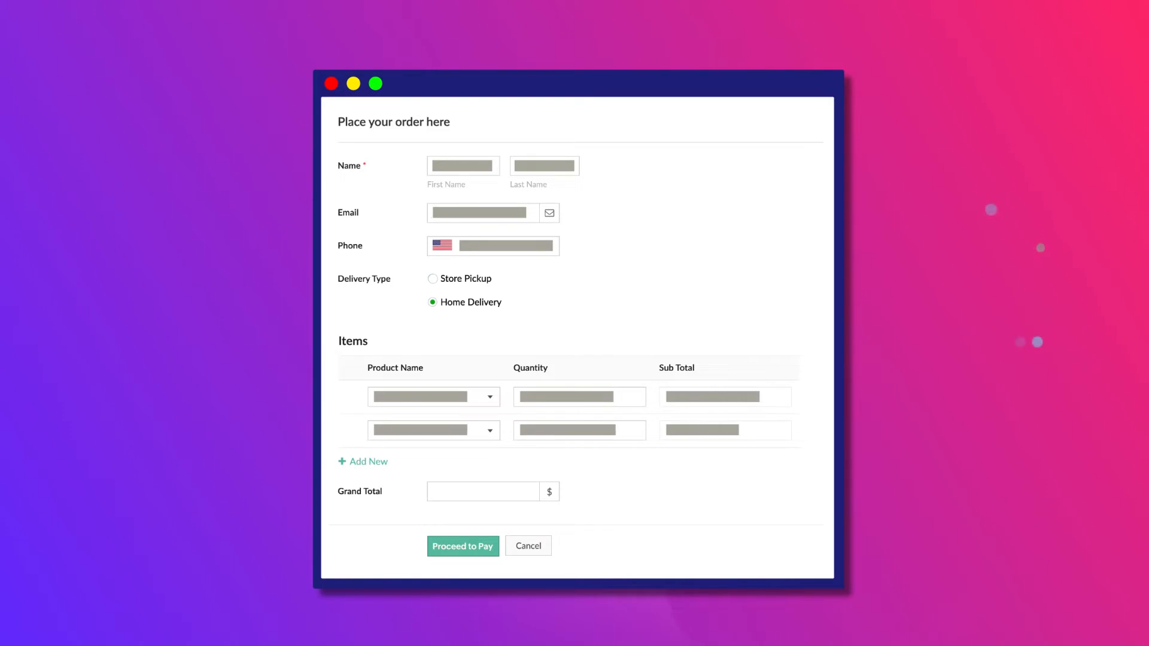
left_click(462, 546)
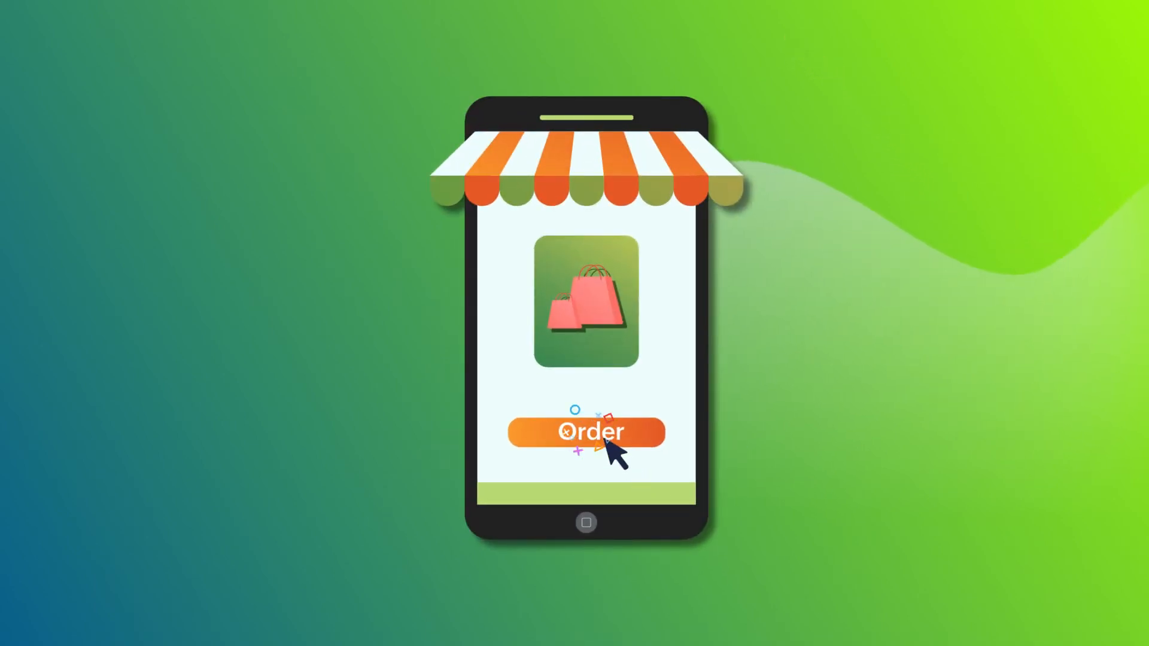
Step: Order from the phone shop and reach the card payment screen with Buy Now
left_click(585, 432)
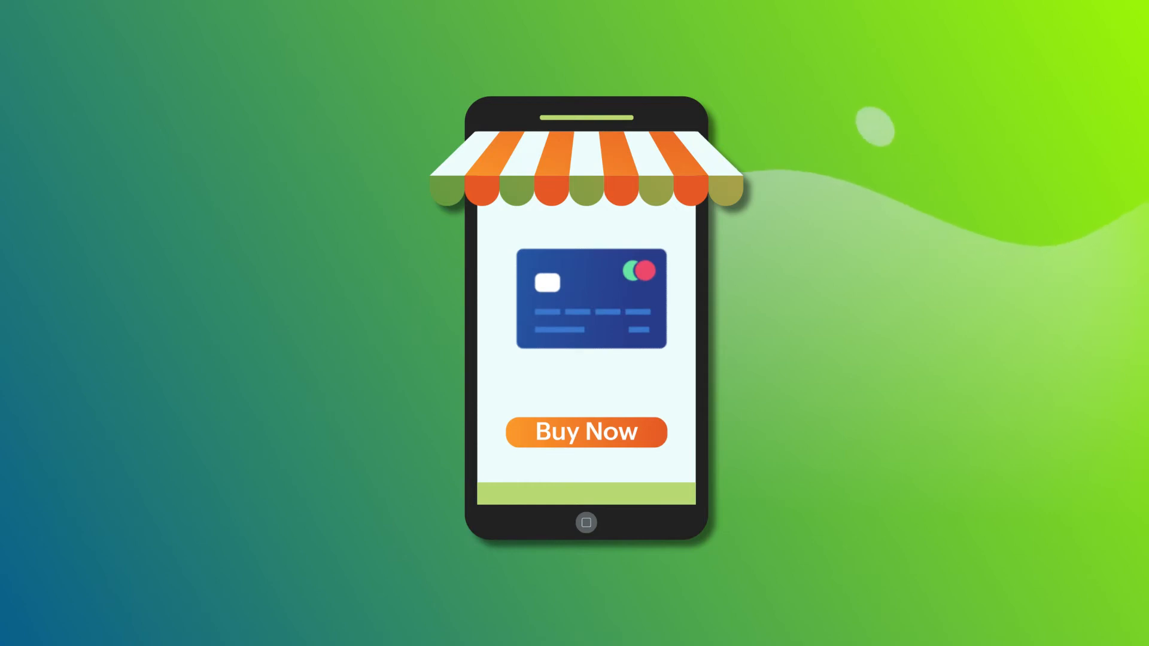